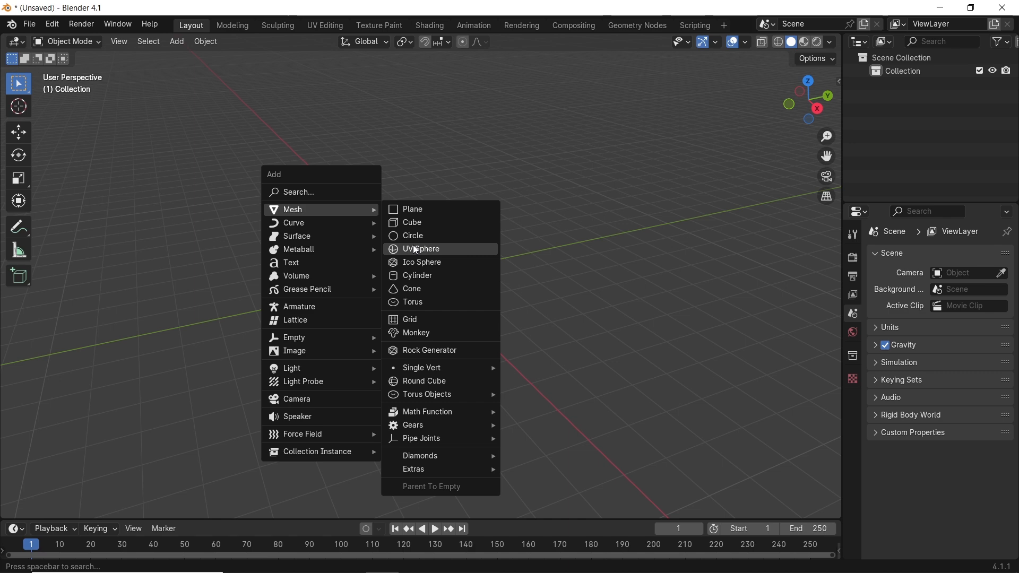
Add a UV sphere at the origin and split the area to show a Shader Editor beside the 3D view
left_click(421, 248)
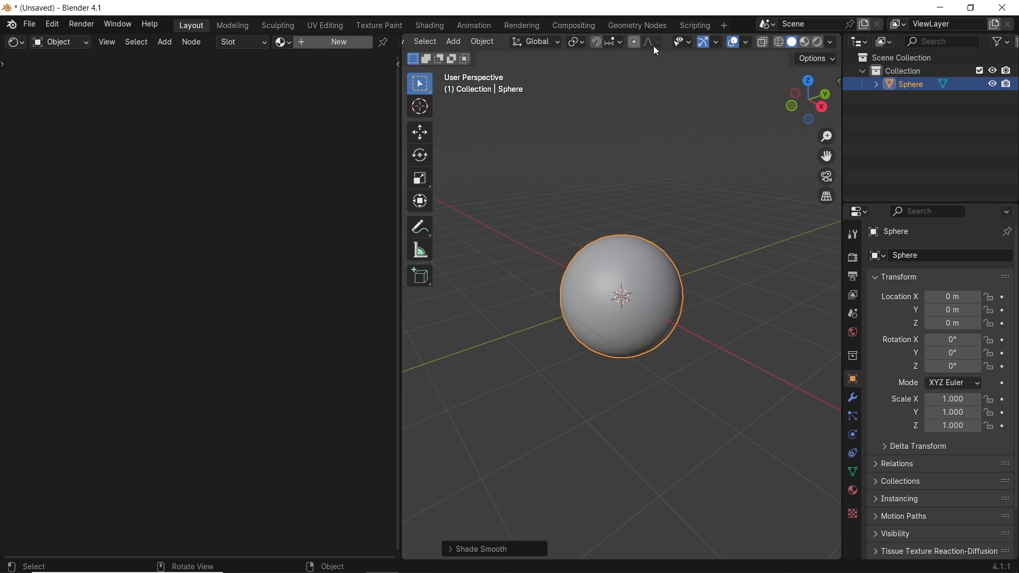
left_click(817, 41)
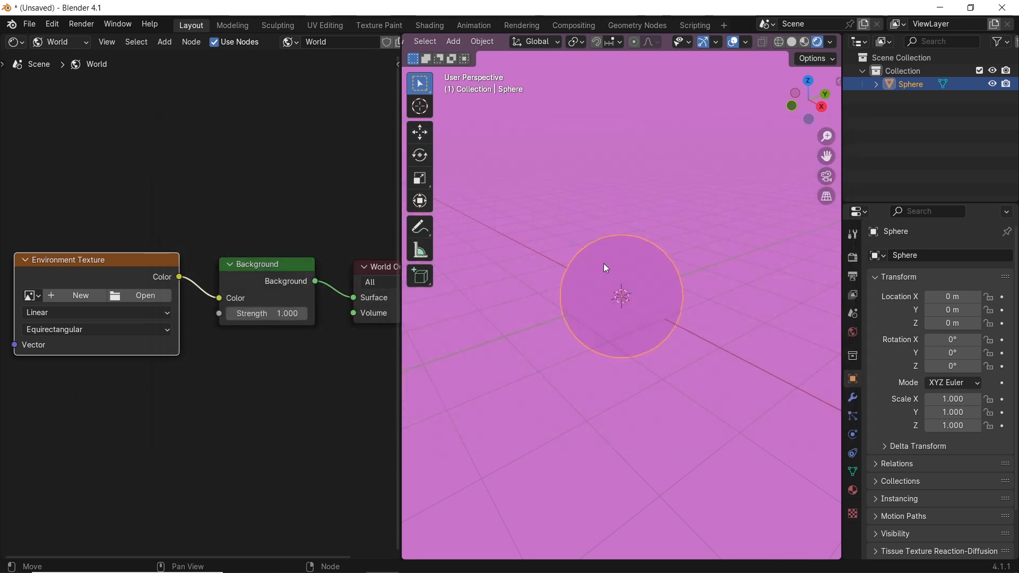
Load little_paris_eiffel_tower_4k.hdr as the world environment rotated −29.3° around Z, hide overlays, and switch to object shading
left_click(145, 295)
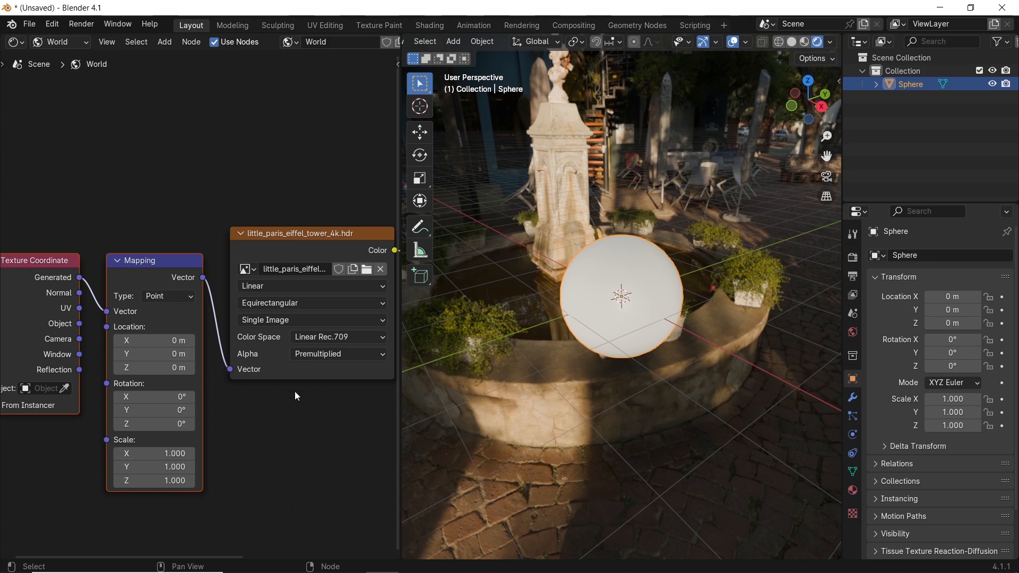
left_click_drag(153, 423, 175, 433)
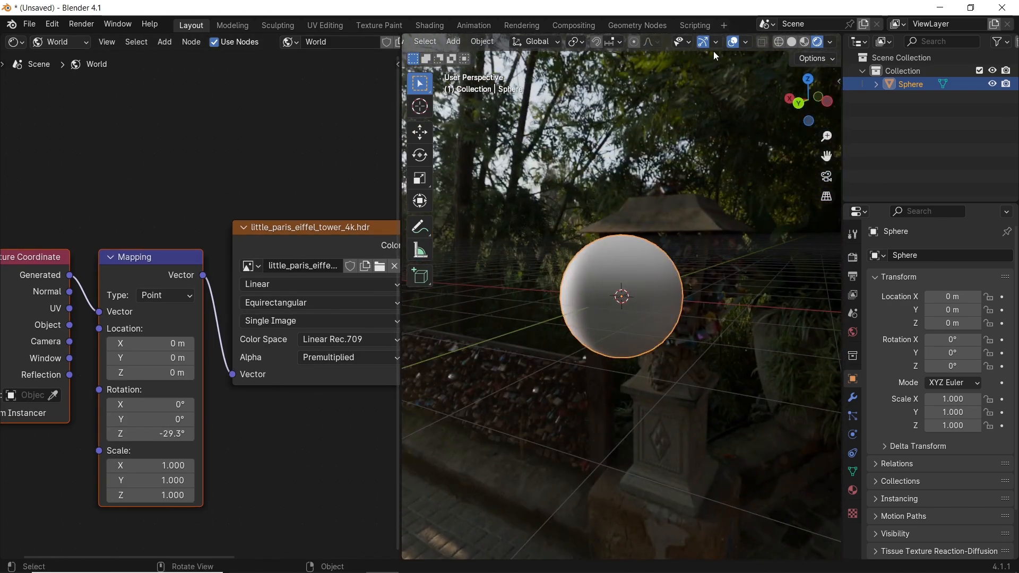
left_click(60, 41)
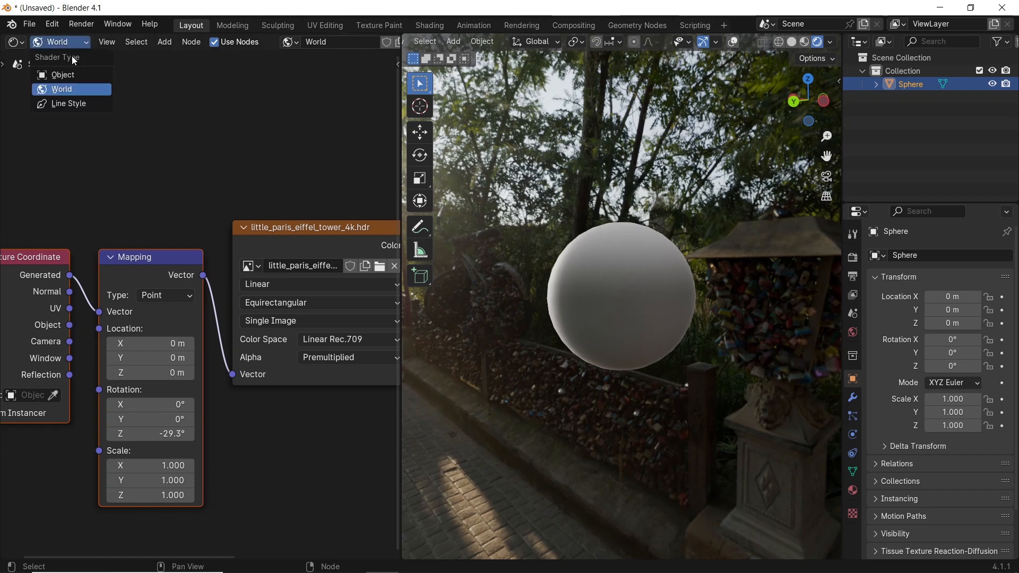
left_click(62, 74)
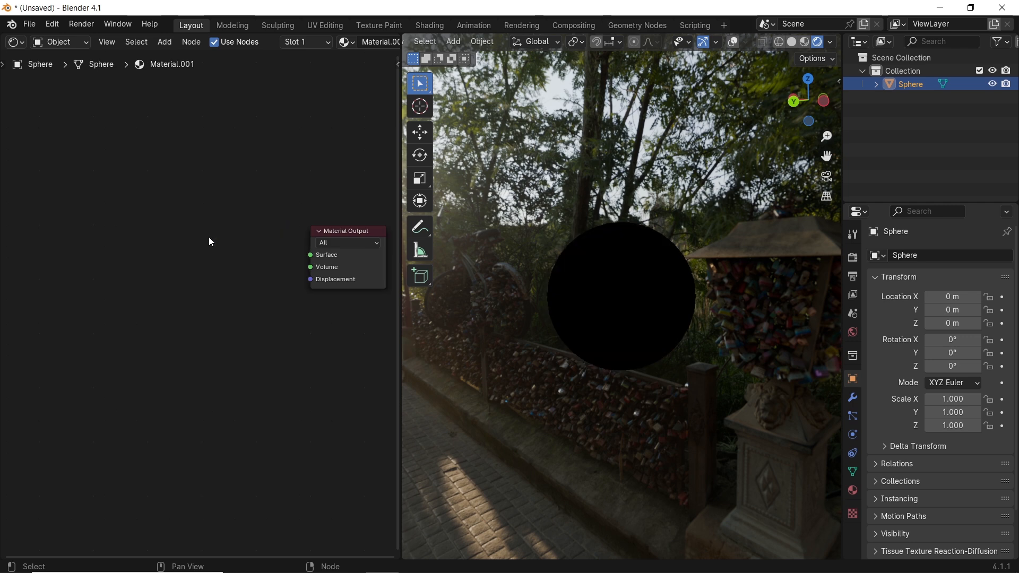
Feed the Surface with a Mix Shader blending Glossy BSDF (roughness 0.074) and Transparent BSDF at factor 0.480
left_click(310, 254)
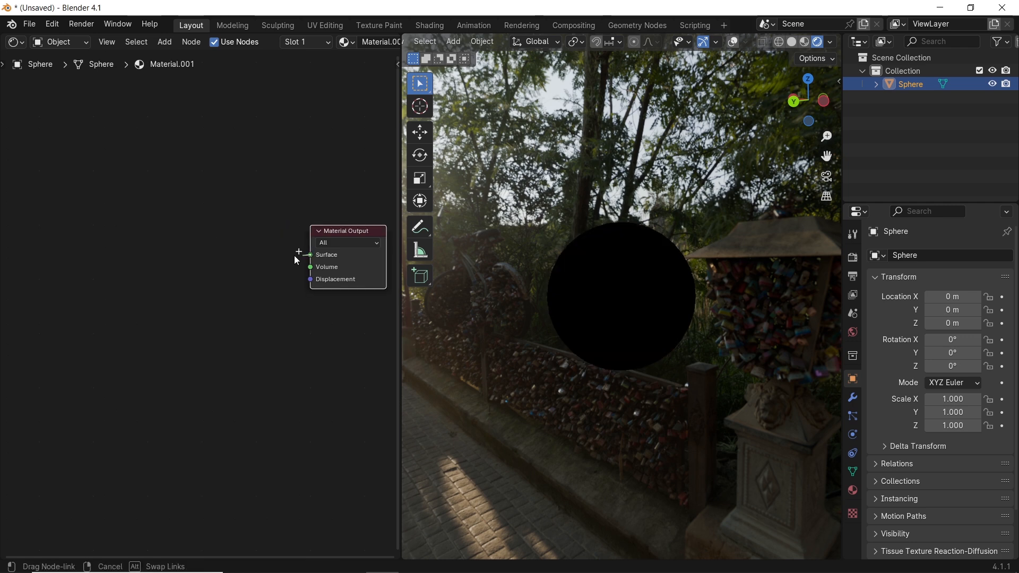
type("glo")
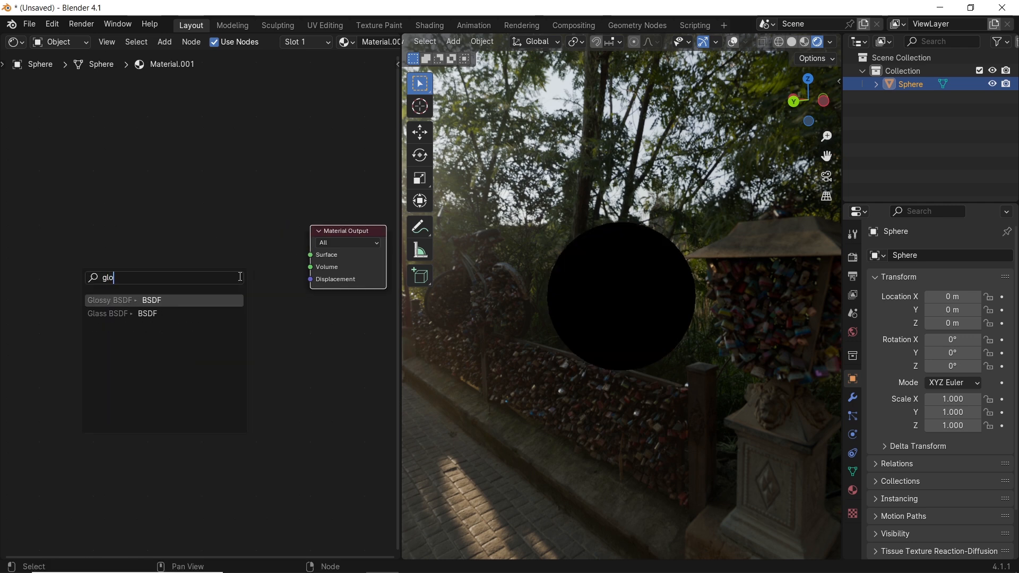
left_click(111, 299)
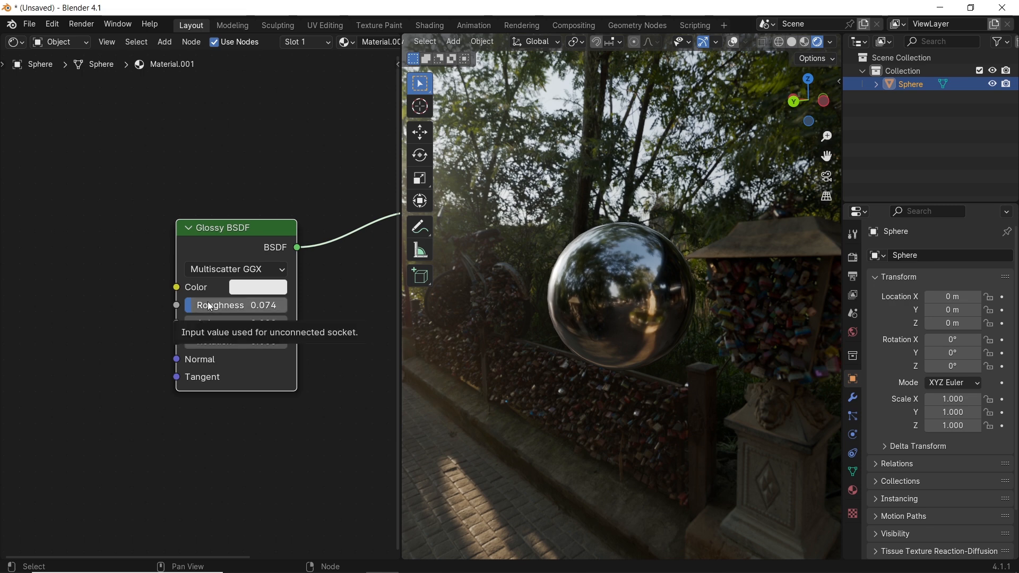
type("tra")
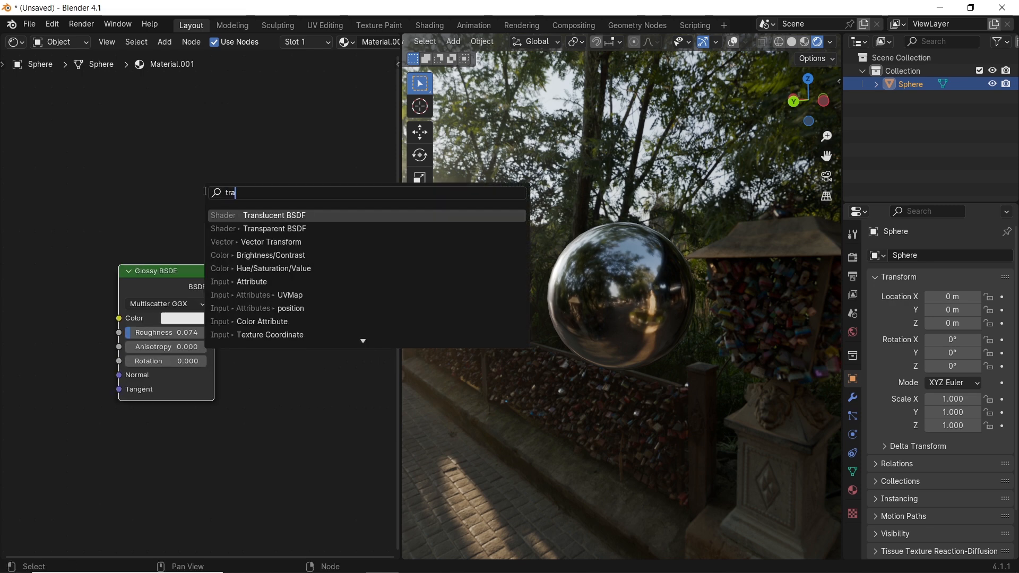
left_click(274, 229)
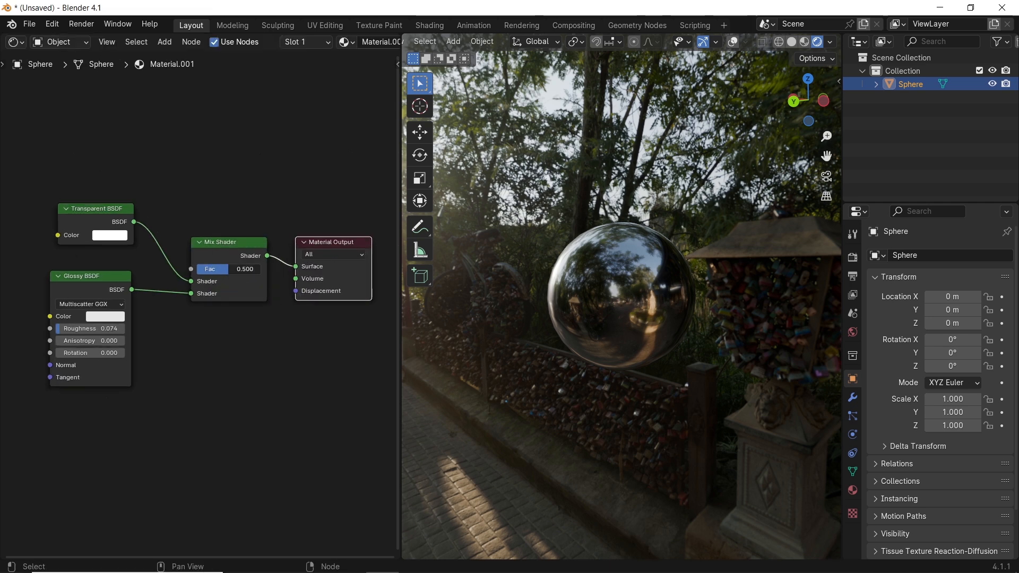
left_click_drag(220, 269, 247, 269)
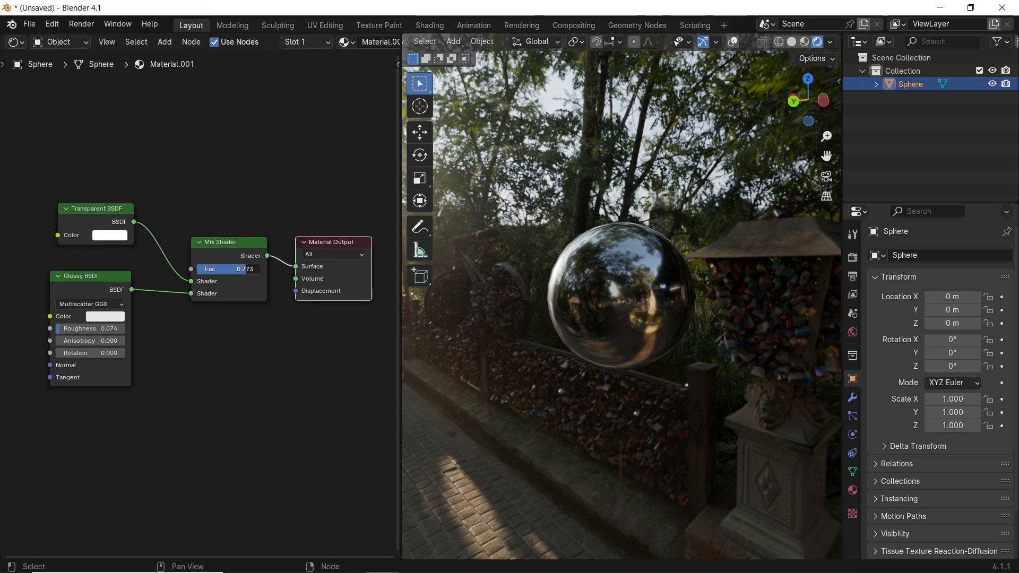
left_click_drag(234, 268, 208, 269)
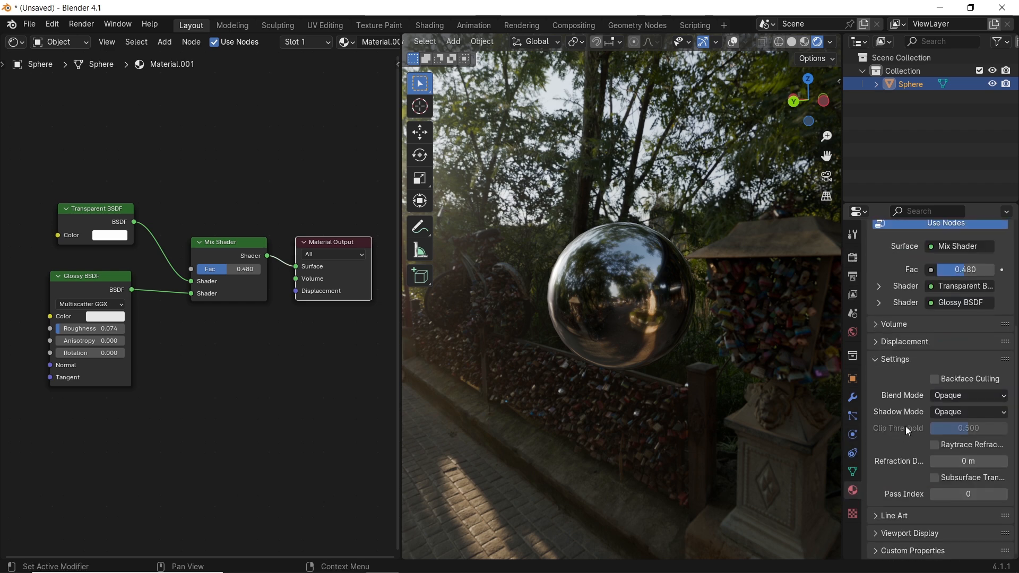
Set the material to Alpha Blend with no shadows and raise the mix factor to 0.580
left_click(968, 395)
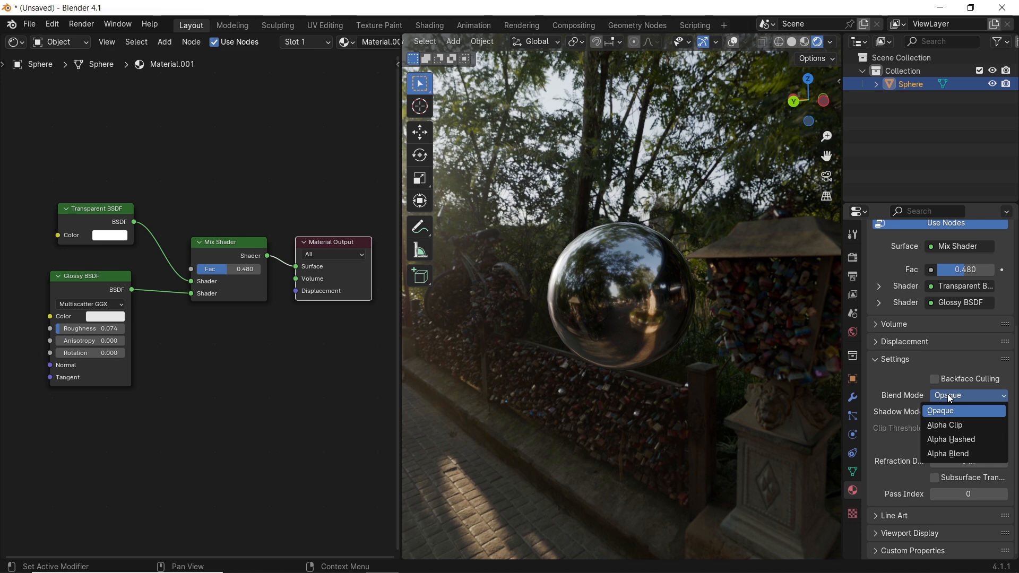
left_click(947, 453)
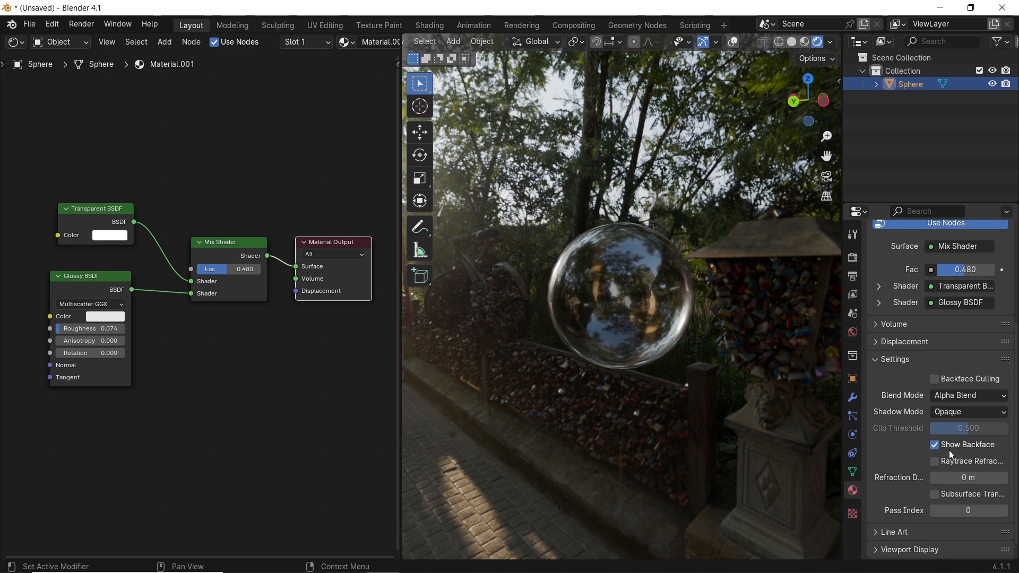
left_click_drag(221, 269, 260, 268)
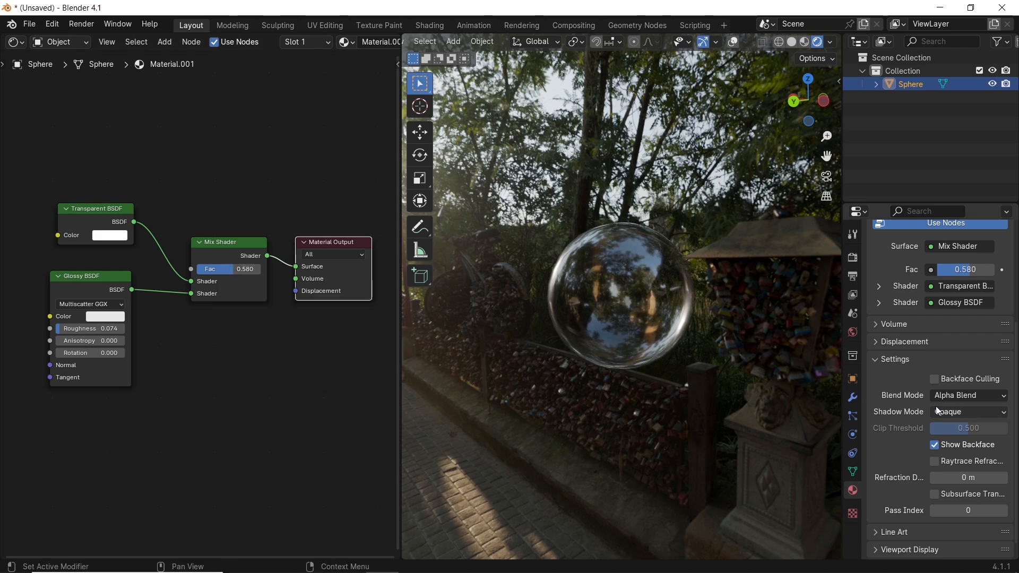
left_click(968, 412)
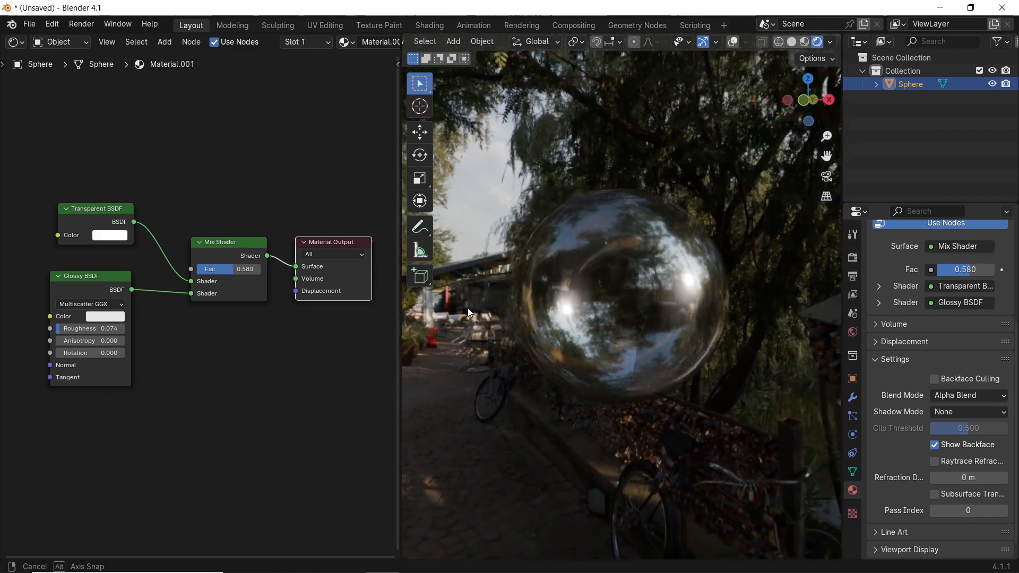
Enable backface culling and bring up the sphere's modifier settings showing its Subdivision Surface
left_click_drag(468, 312, 588, 218)
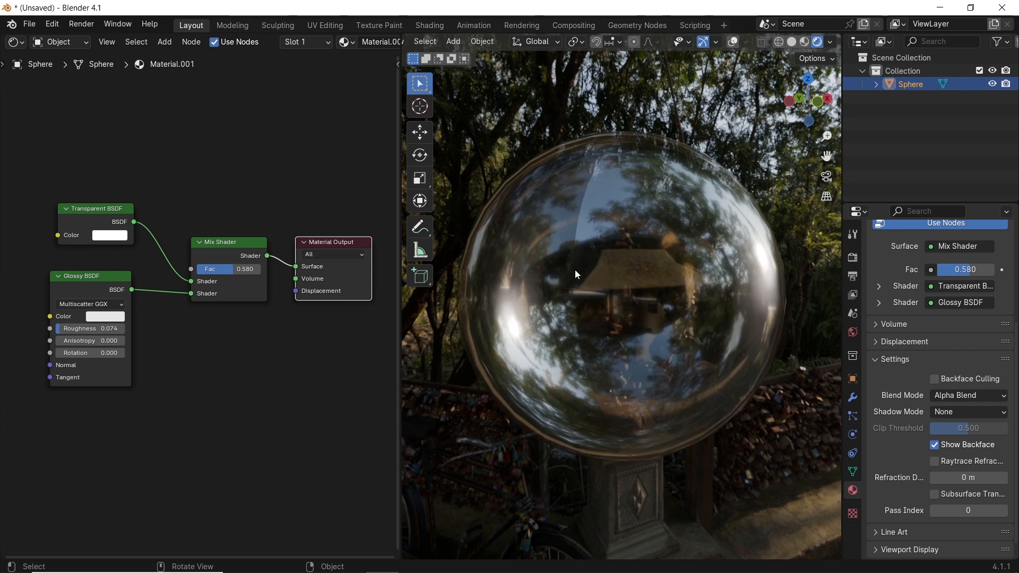
mouse_move(933, 379)
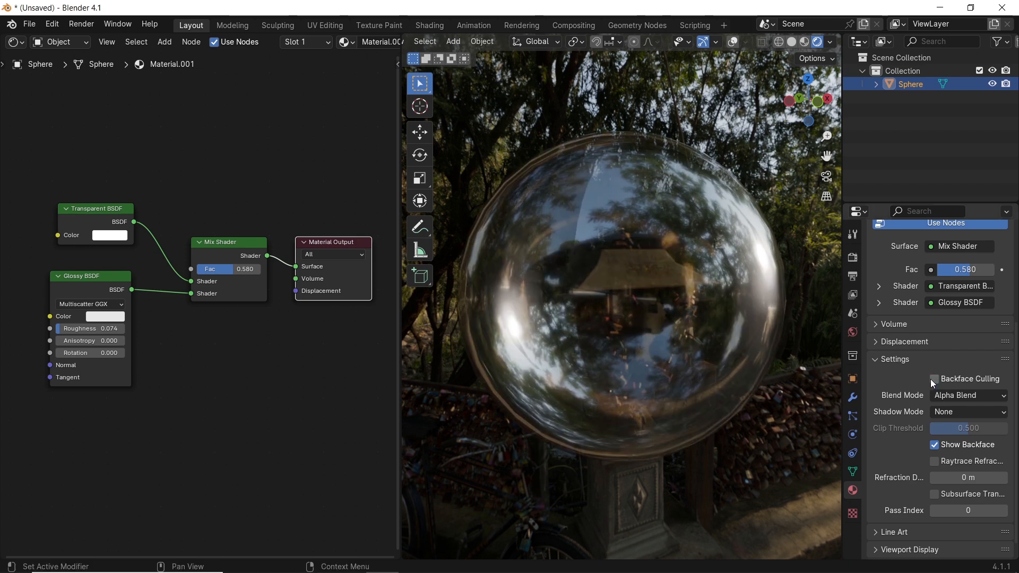
left_click(934, 379)
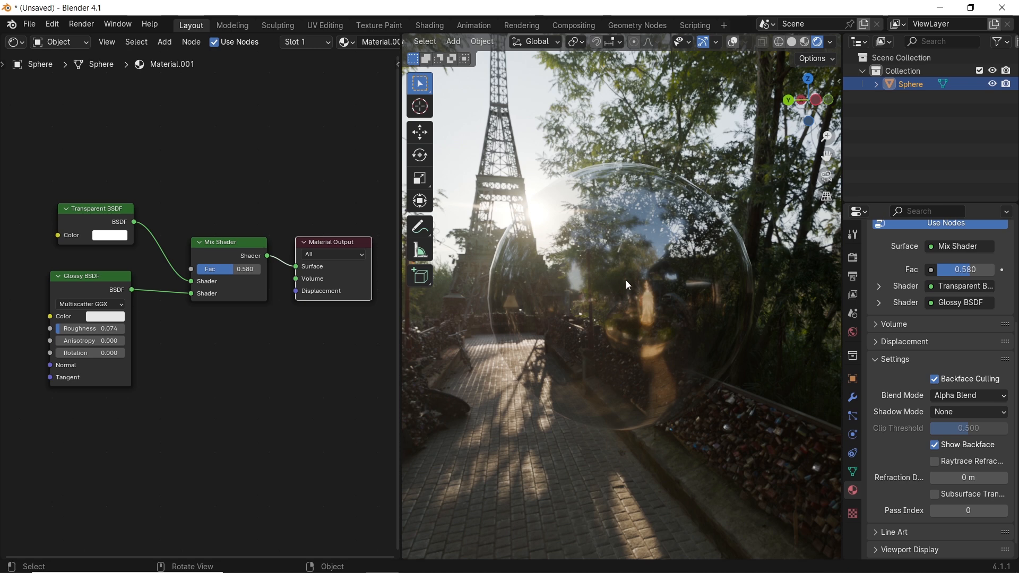
left_click(853, 397)
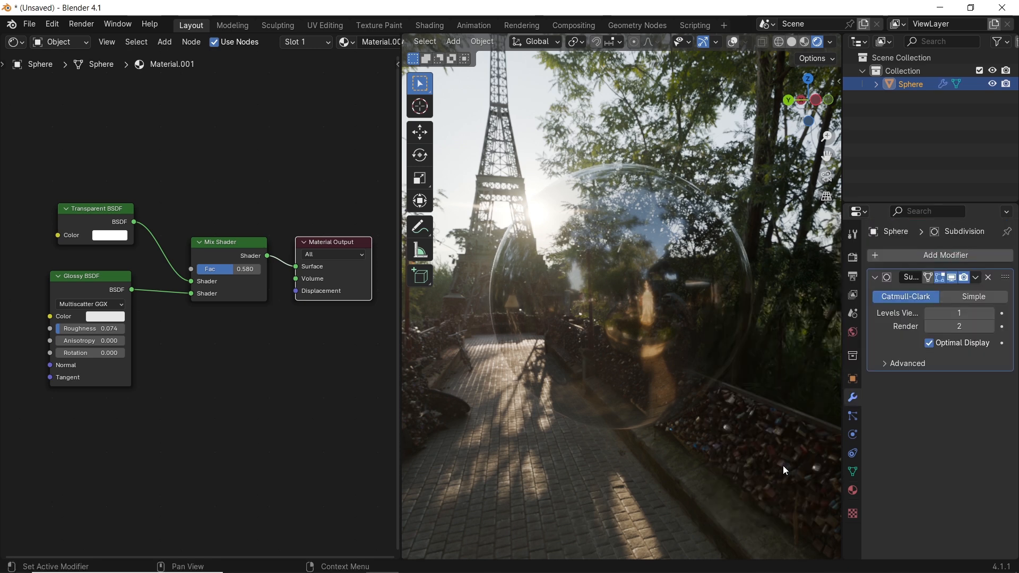
Delete the Subdivision modifier and add a Layer Weight node whose Facing output drives the Mix Shader factor
left_click(989, 313)
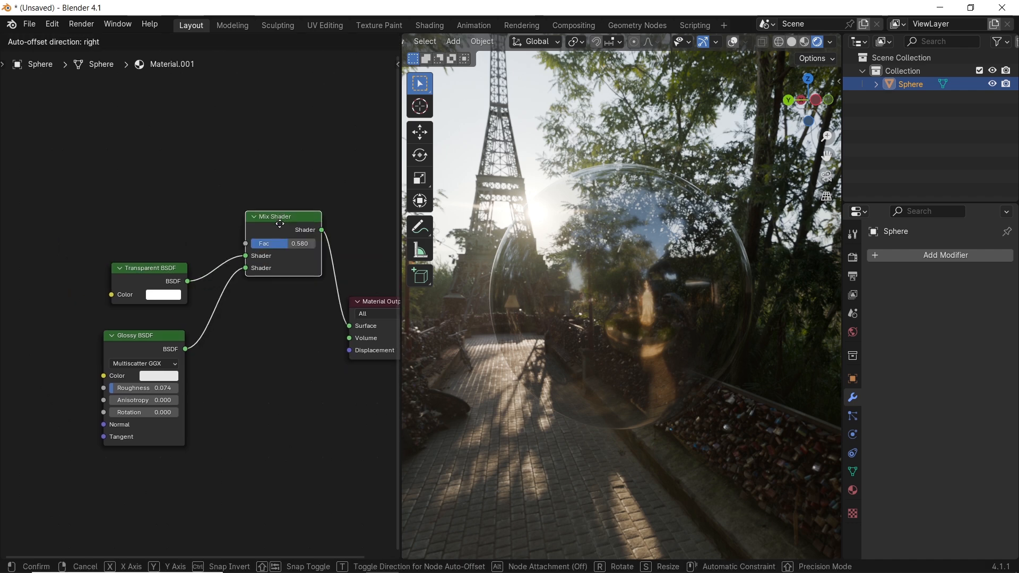
key("shift+a")
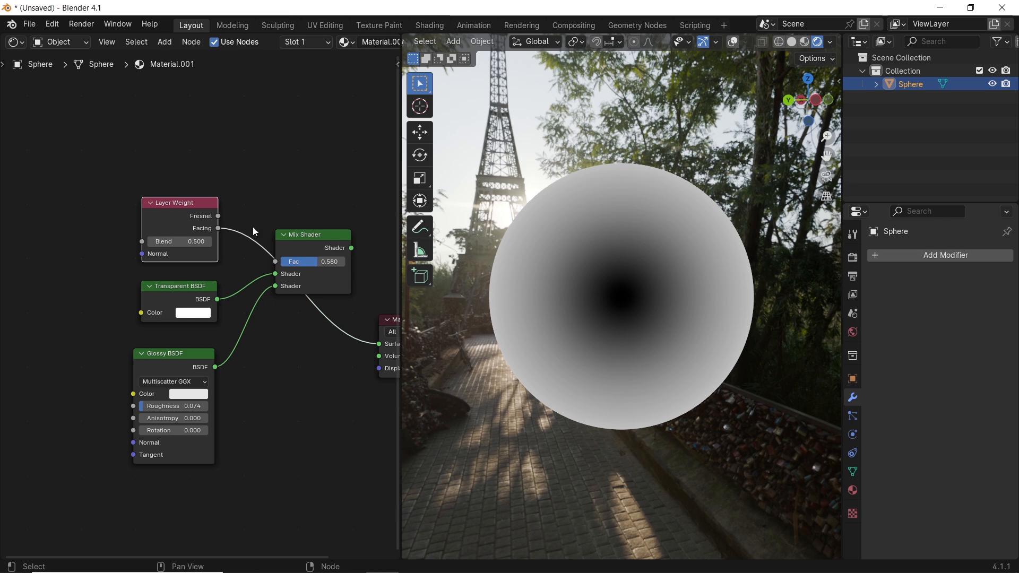
left_click_drag(219, 228, 264, 256)
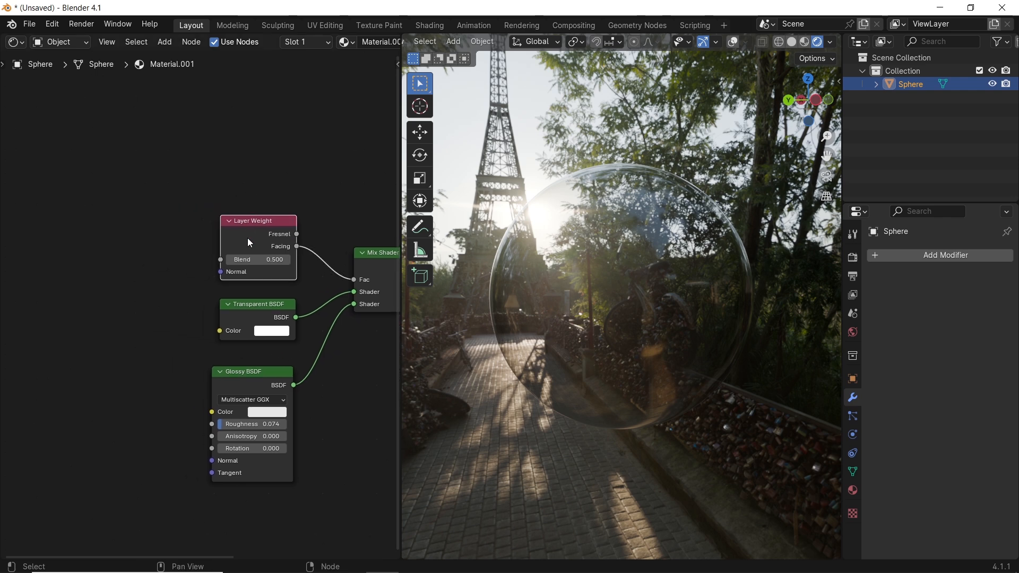
Insert a Color Ramp on the Facing-to-Fac link and drag its black and white stops inward for crisper edges
left_click_drag(257, 221, 148, 205)
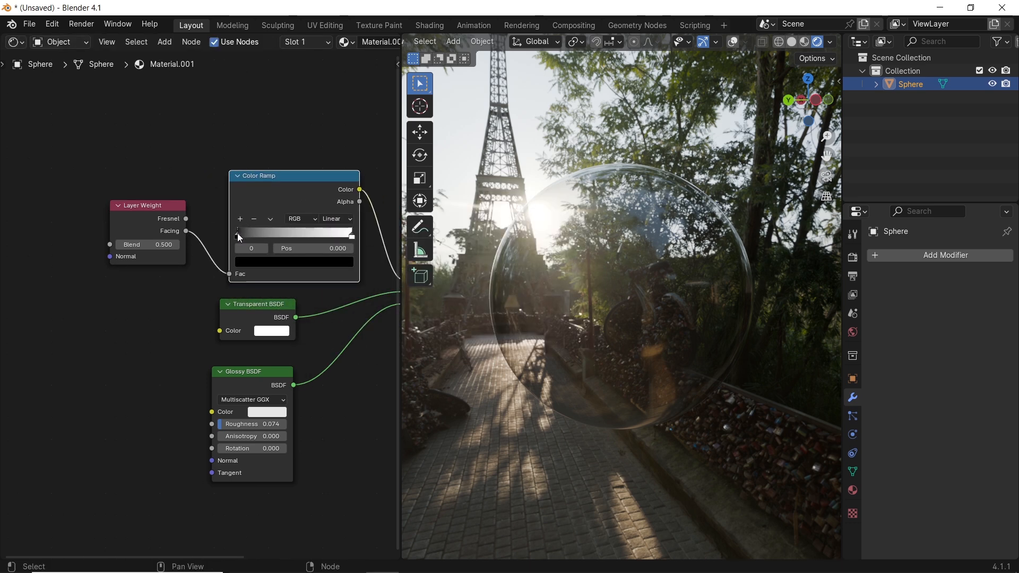
left_click_drag(236, 233, 252, 233)
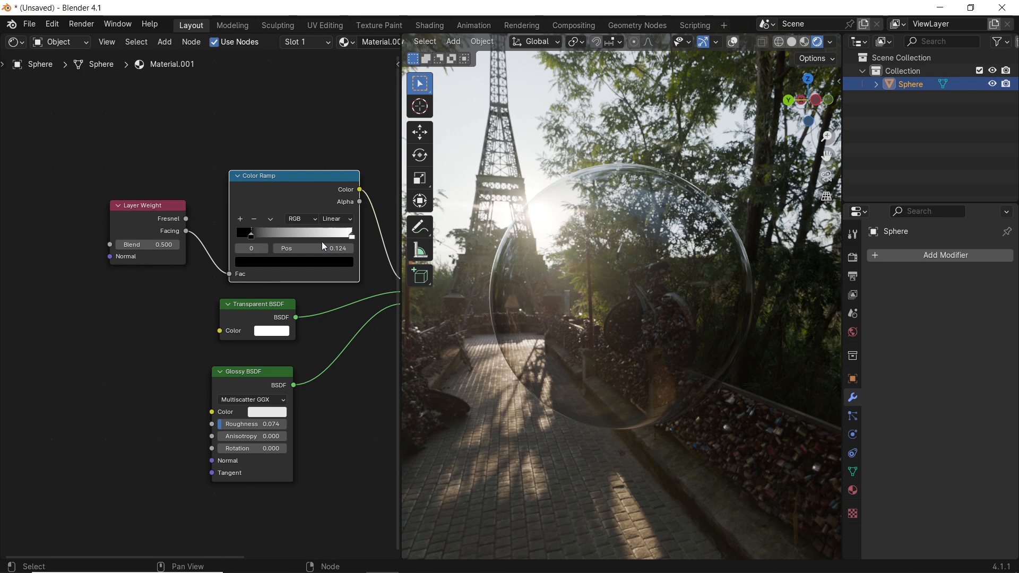
left_click_drag(253, 233, 318, 232)
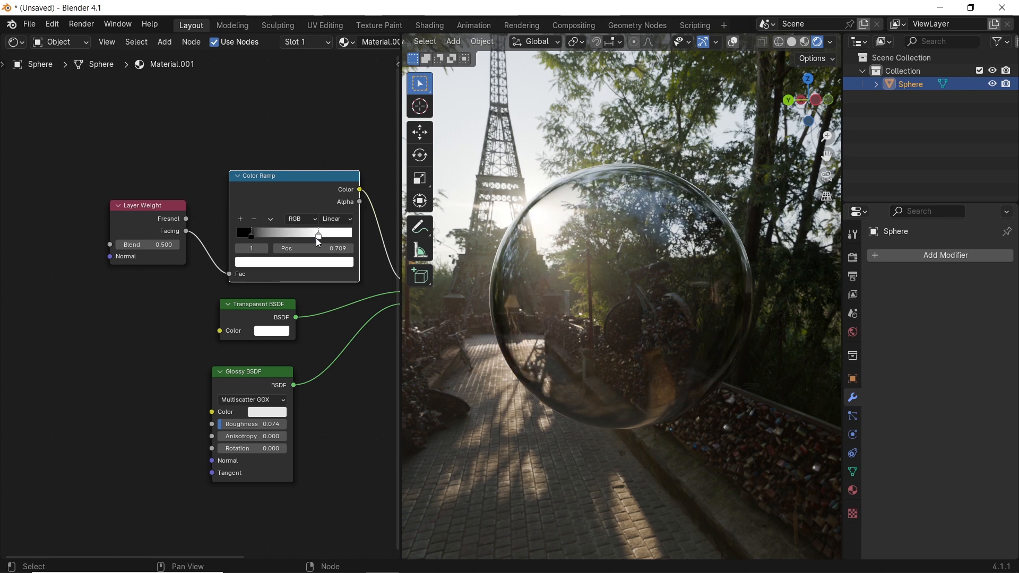
left_click_drag(318, 234, 328, 233)
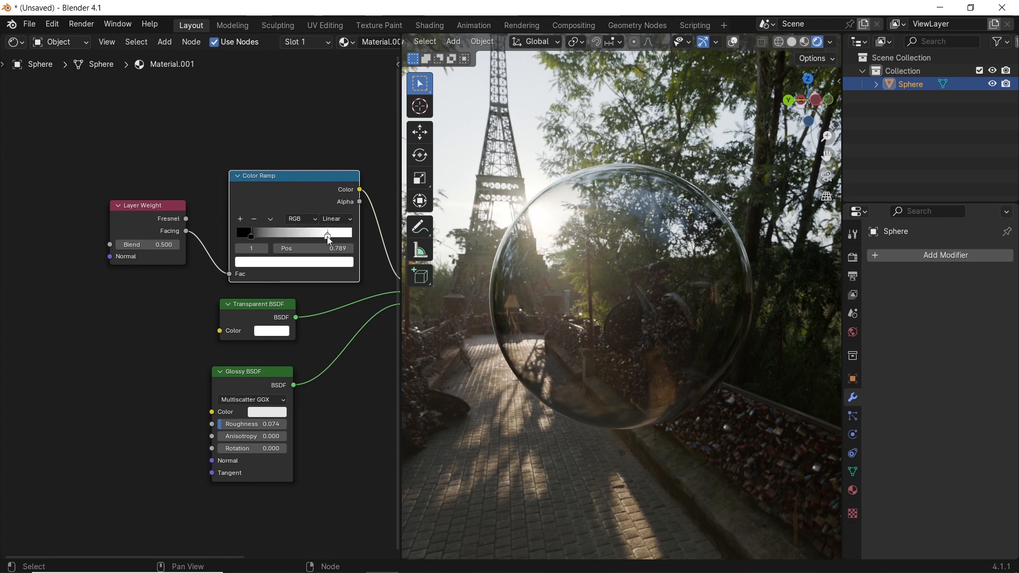
left_click_drag(252, 372, 265, 362)
type("n")
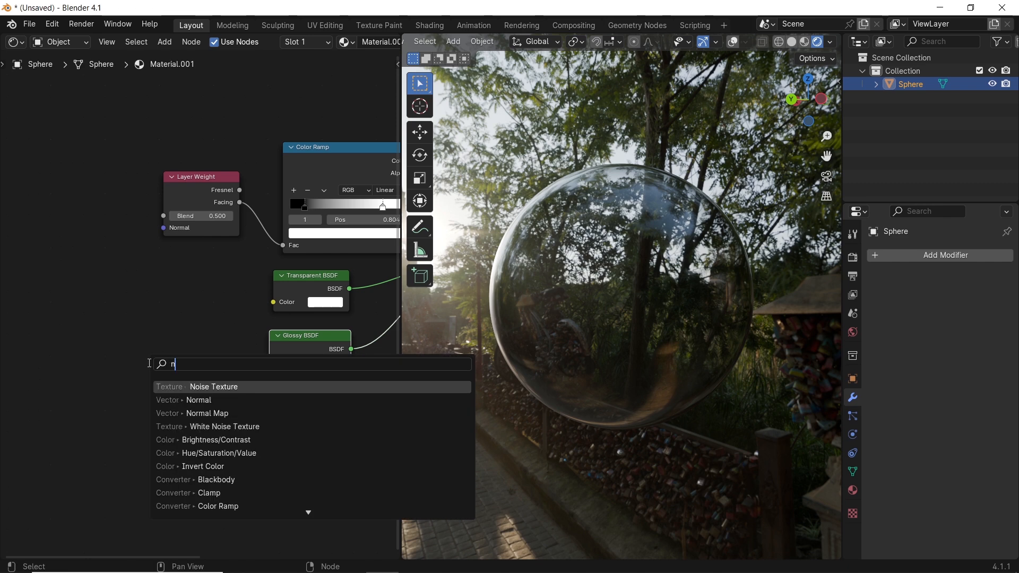
Add a Noise Texture mapped by Texture Coordinate Object and feed its Color into the Glossy colour
left_click(213, 387)
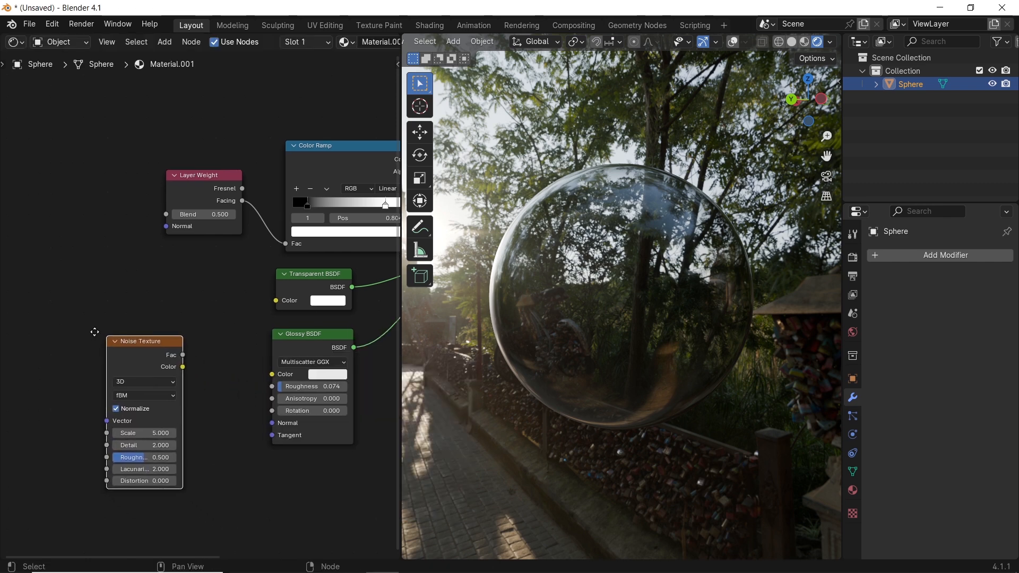
type("co")
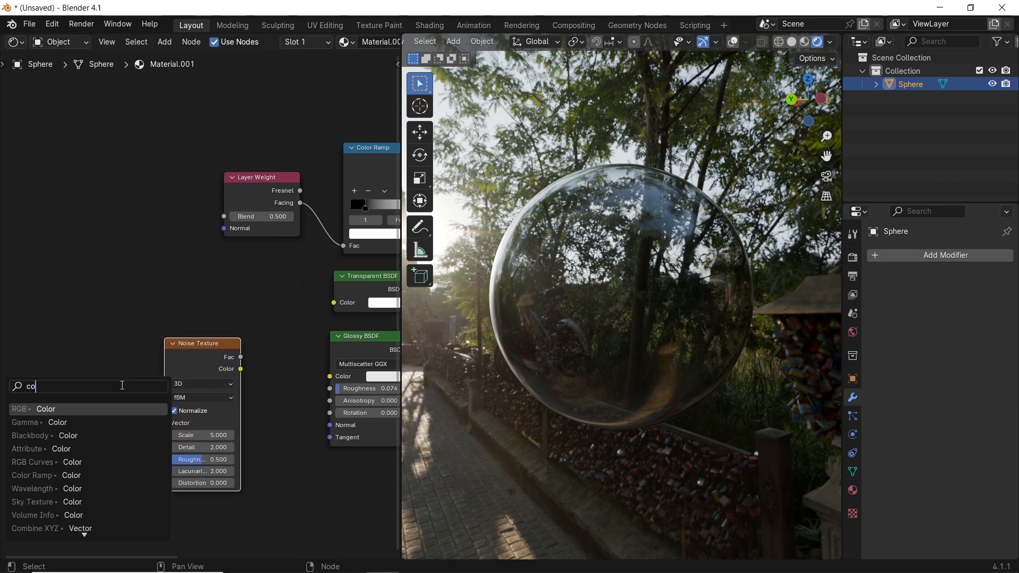
left_click(65, 387)
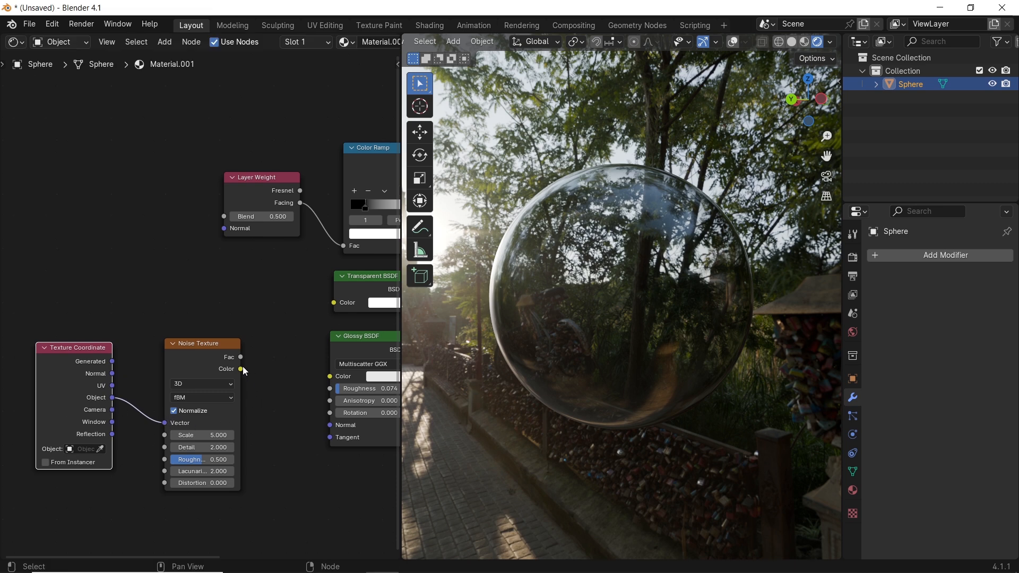
left_click_drag(240, 368, 329, 376)
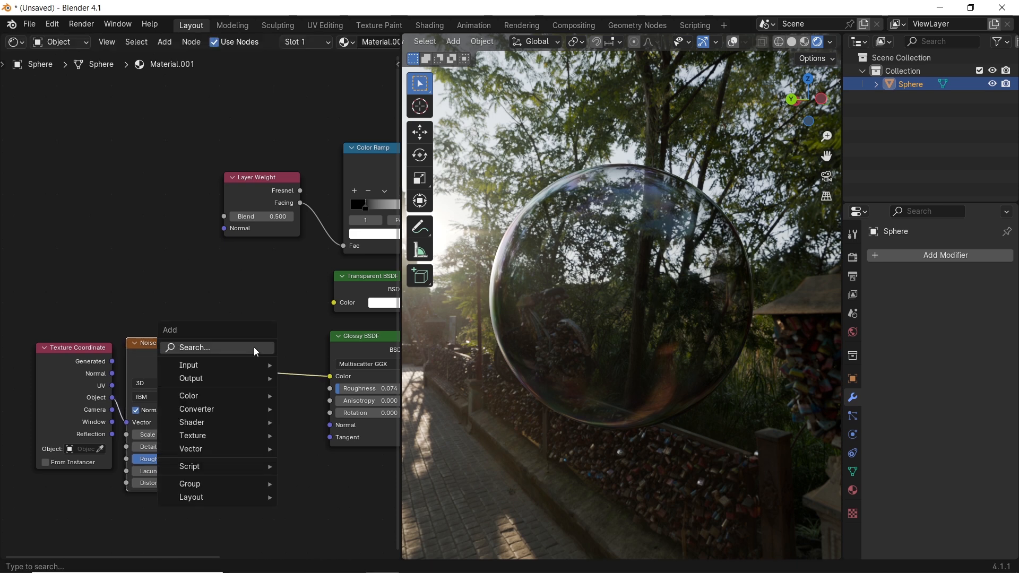
Insert a Hue/Saturation/Value node on that colour link and adjust its Saturation
type("hu")
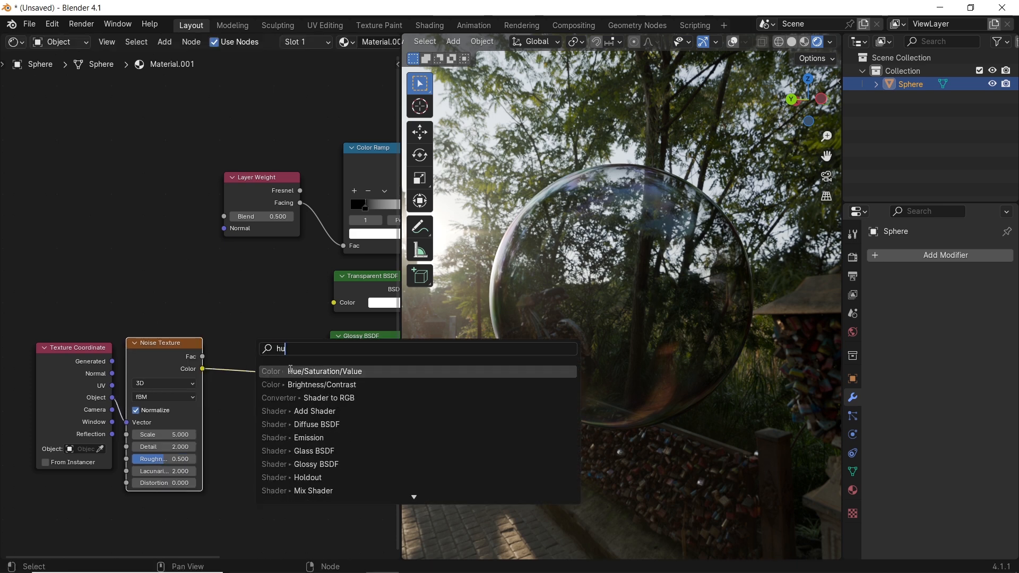
left_click(323, 372)
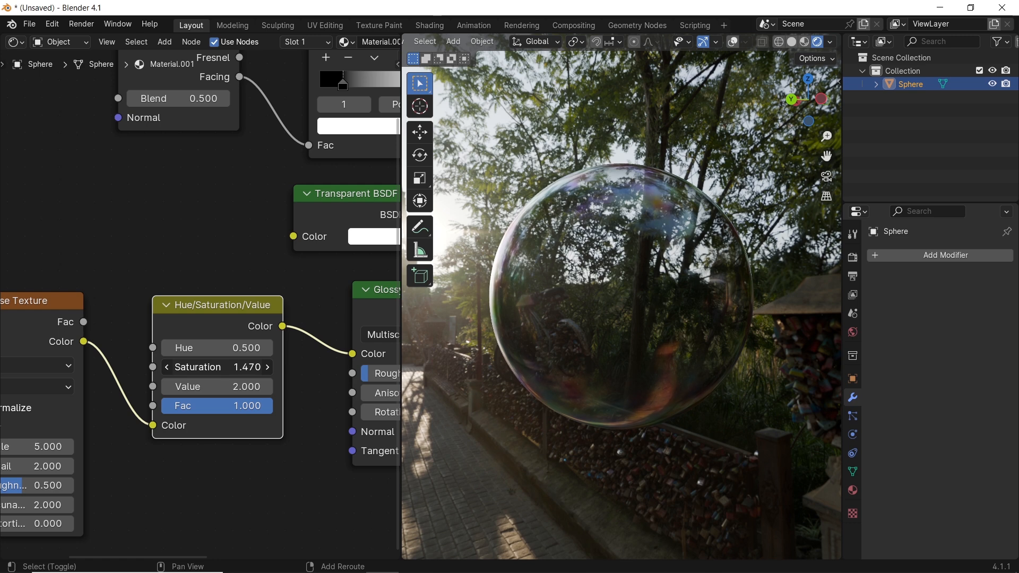
left_click(217, 366)
type("1.210")
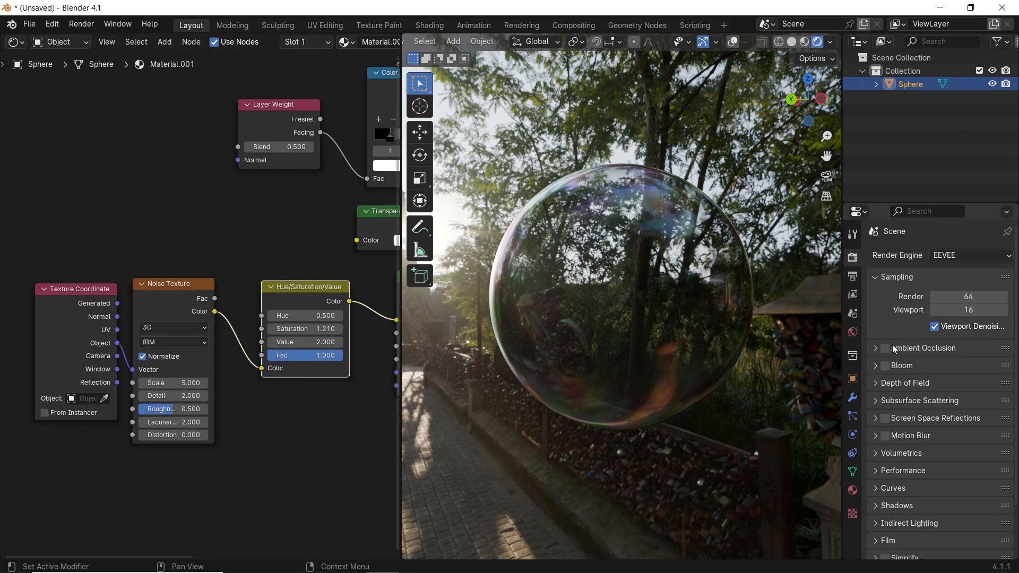
Lower the Noise Texture Scale to about 4.130 for broader rainbow swirls
left_click(885, 366)
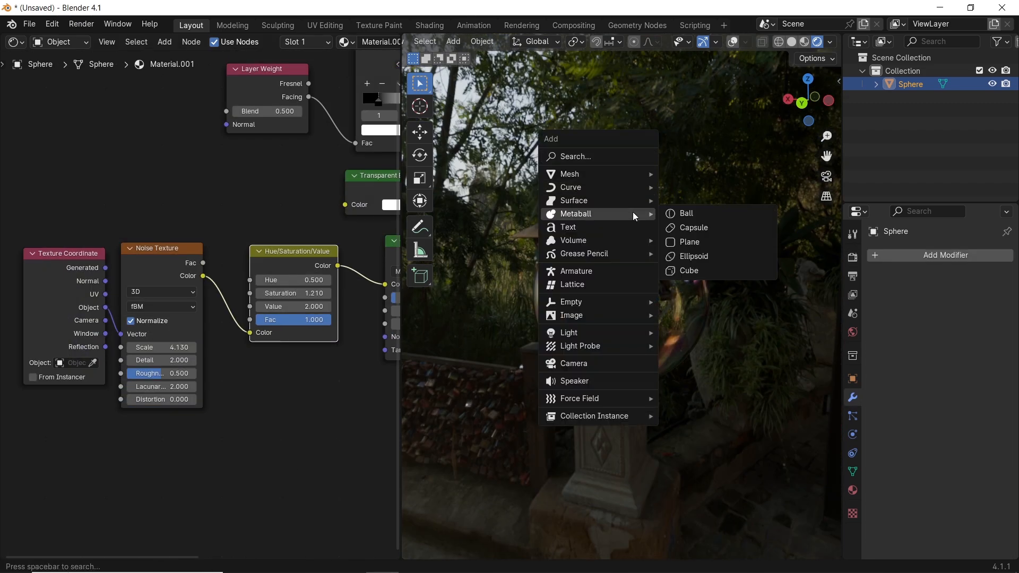
Add a Ball metaball and move it upward along Z above the bubble
left_click(686, 213)
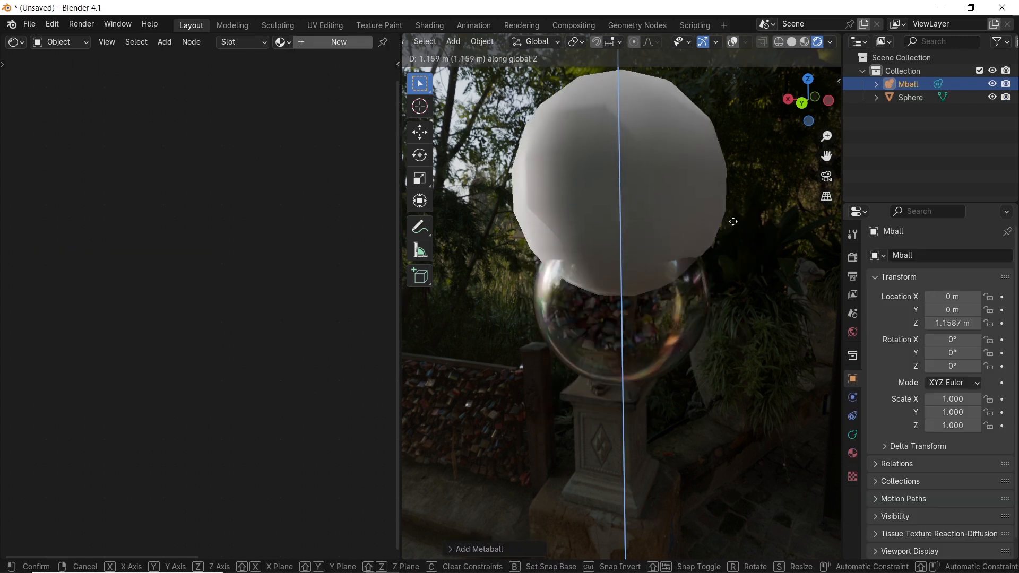